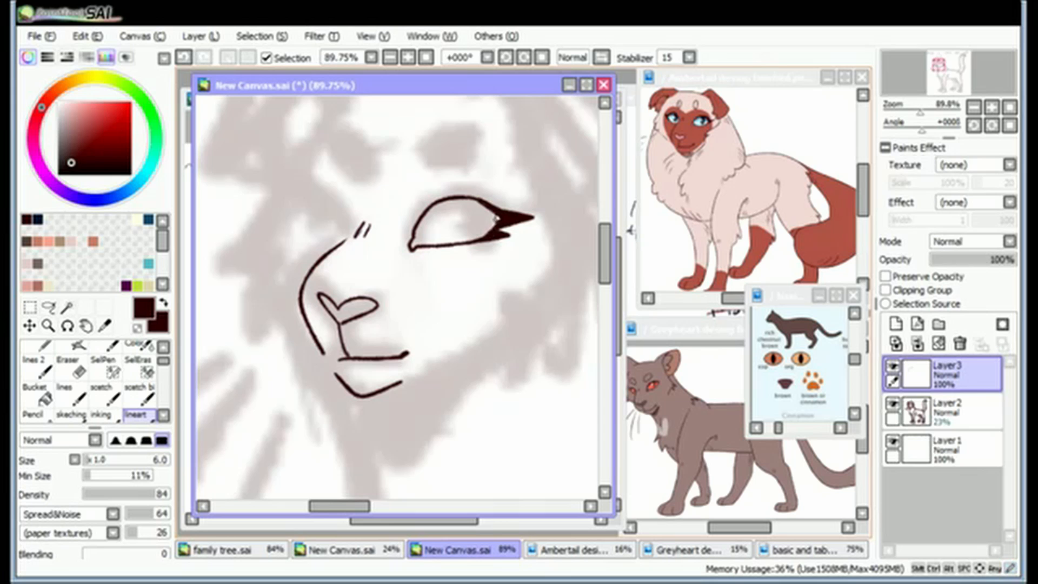
Ink the eyes, nose and mouth over the sketch, then mark the left ear for reshaping
left_click_drag(424, 139, 470, 179)
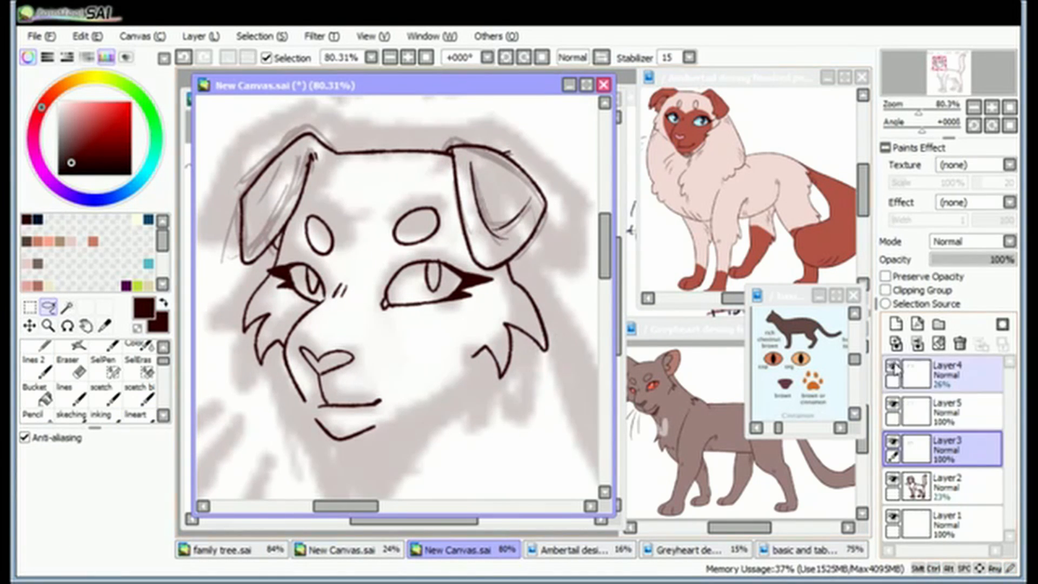
left_click_drag(325, 174, 450, 169)
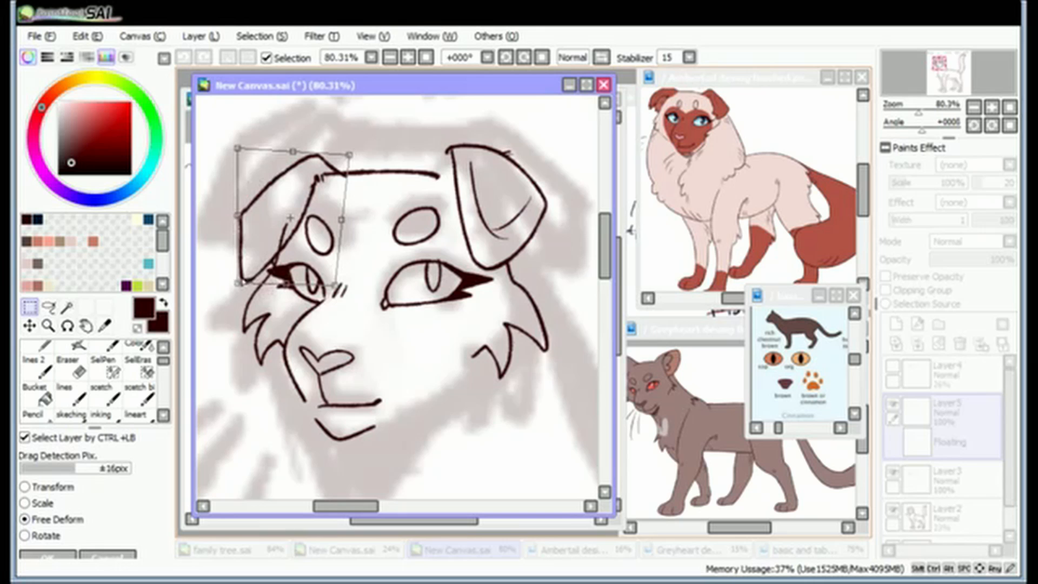
Reshape the left folded ear with Free Deform and adjust the ear lines
left_click_drag(291, 218, 483, 232)
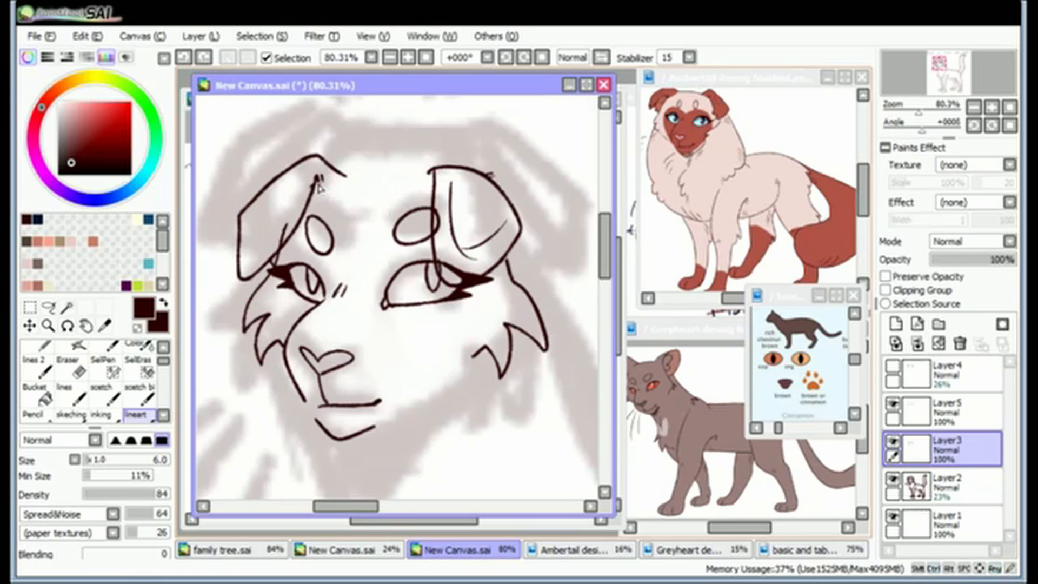
left_click_drag(318, 188, 431, 178)
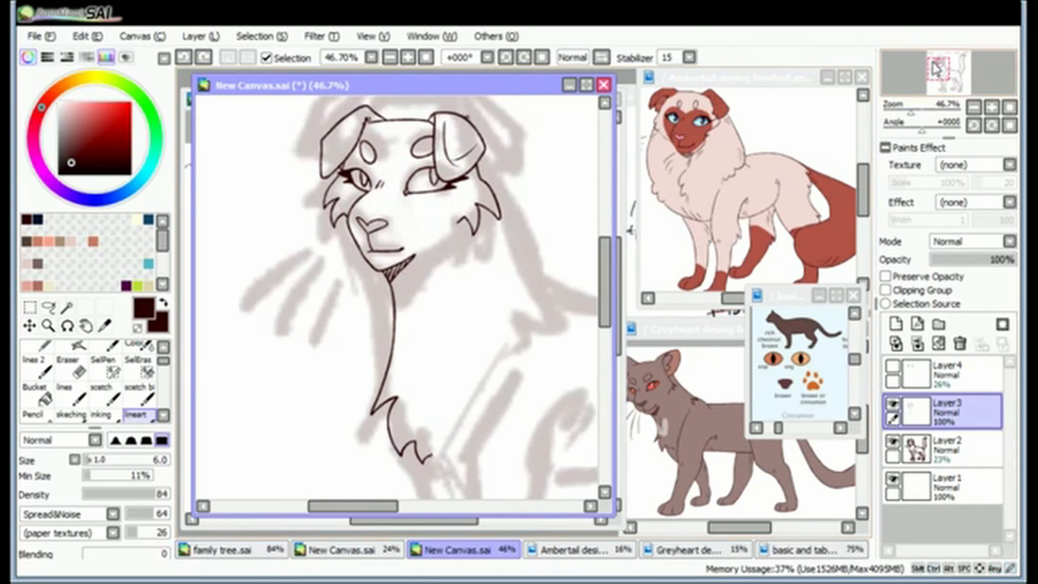
Ink the neck and chest outline and both front legs with paws
left_click_drag(487, 212, 523, 345)
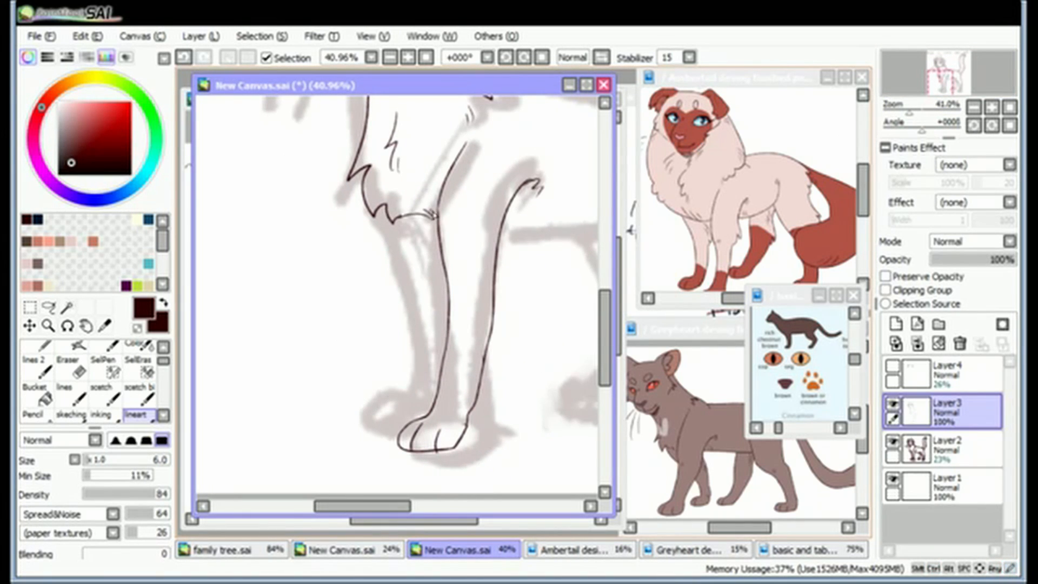
left_click_drag(380, 210, 422, 368)
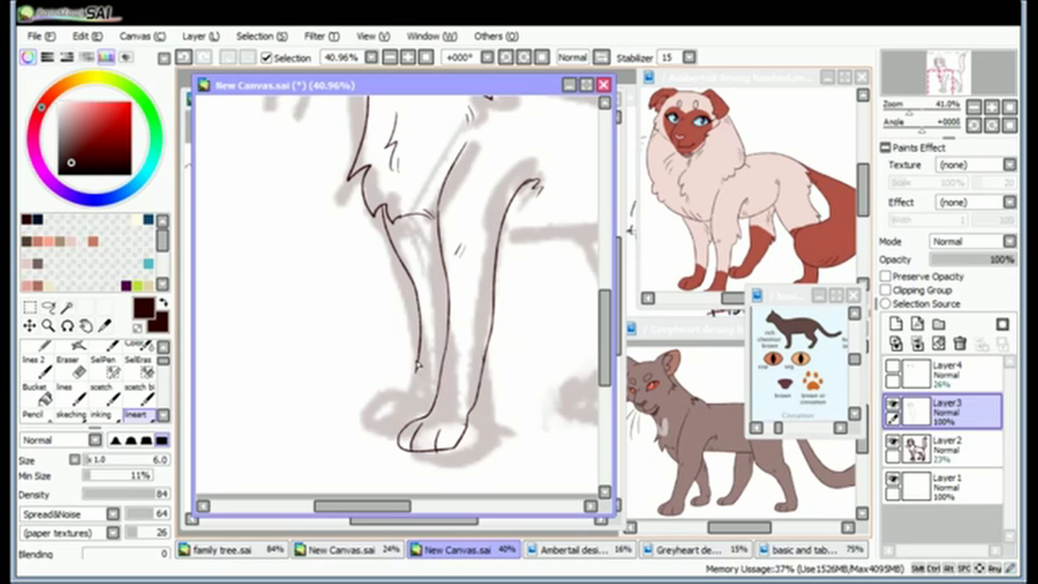
left_click_drag(416, 360, 384, 430)
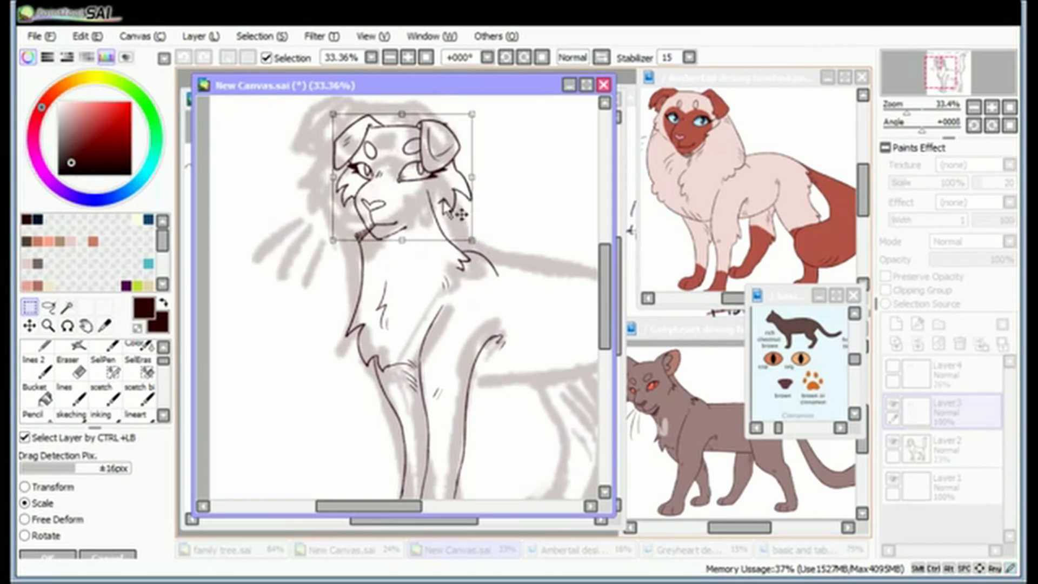
Shrink the head to fit the body and confirm the transform
left_click(895, 323)
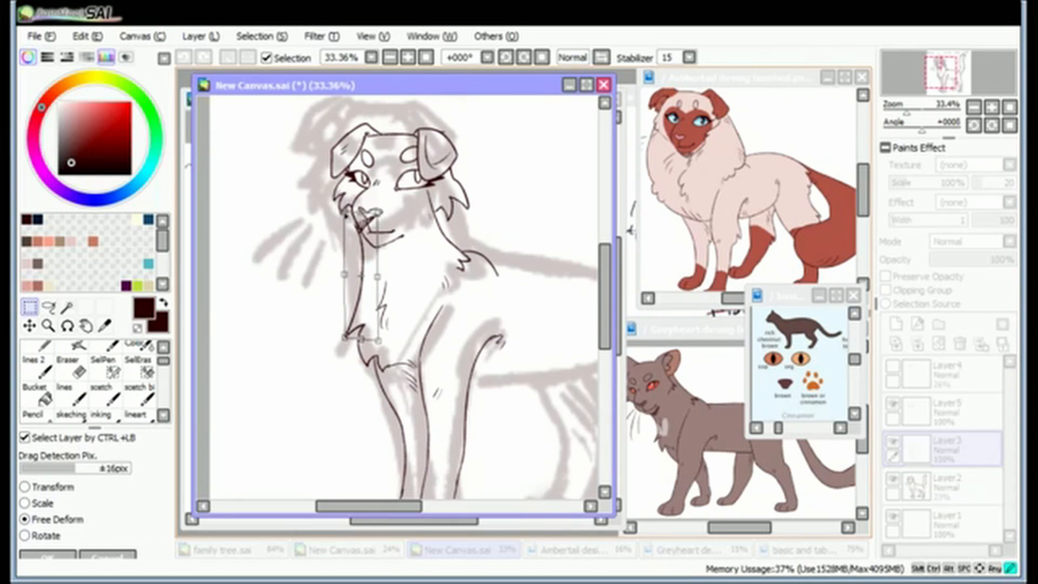
left_click(136, 415)
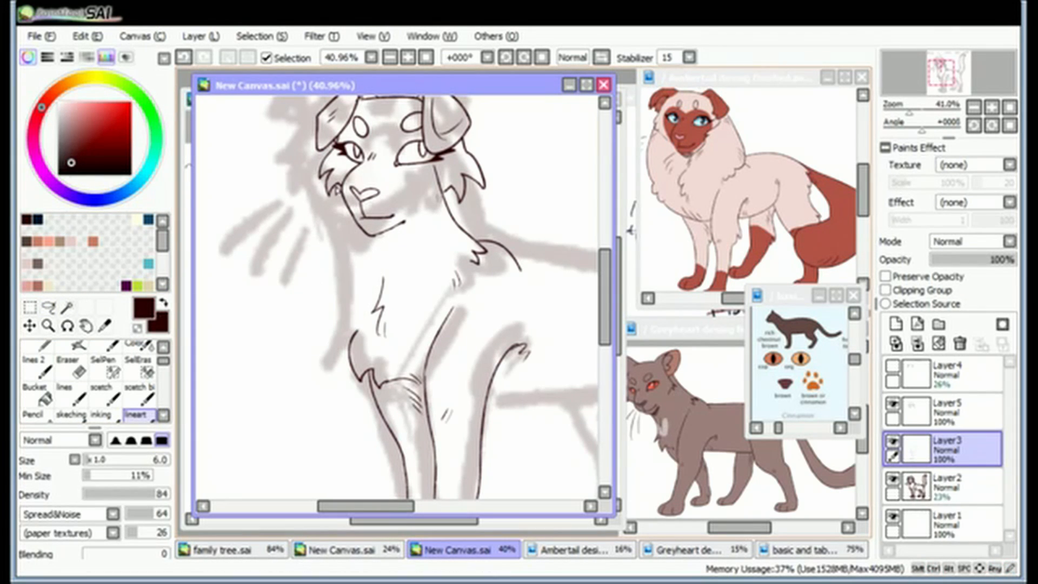
Ink the back, belly line and inner hind leg
left_click_drag(336, 185, 351, 271)
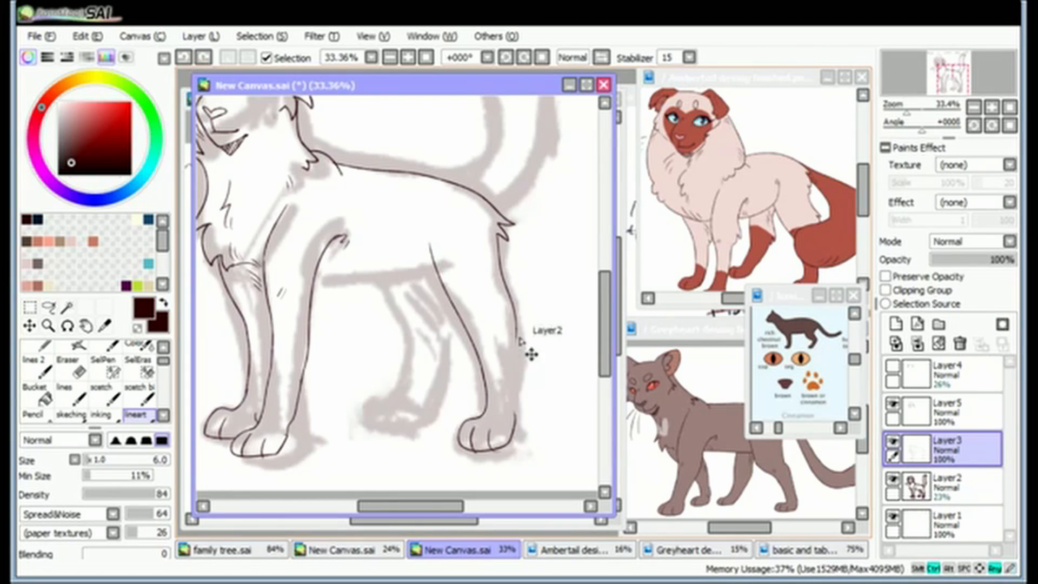
left_click_drag(324, 278, 437, 275)
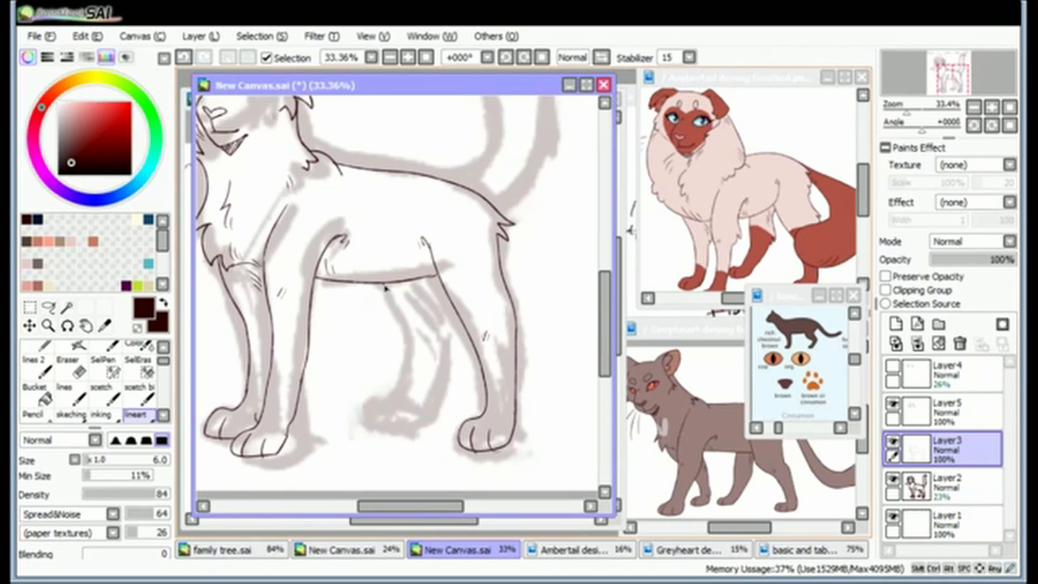
left_click_drag(381, 285, 407, 434)
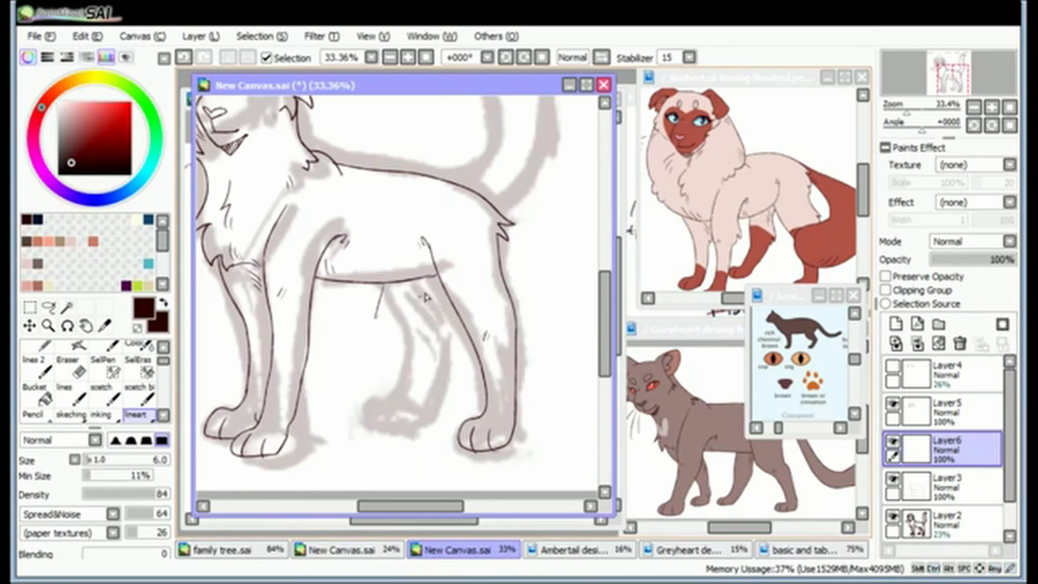
Draw the far-side hind leg on its own layer, then reselect Layer3
left_click_drag(374, 291, 370, 417)
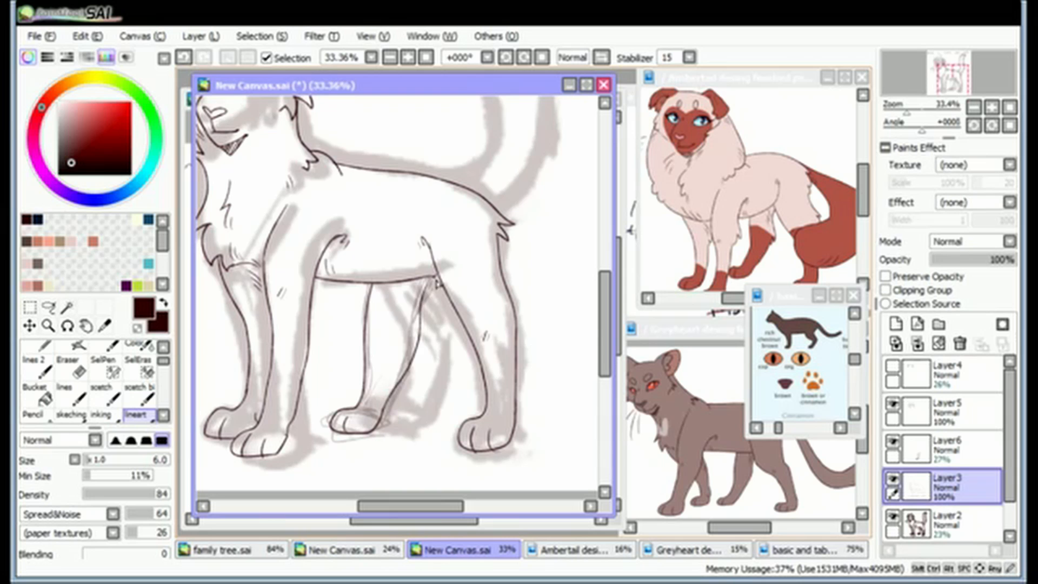
left_click(946, 447)
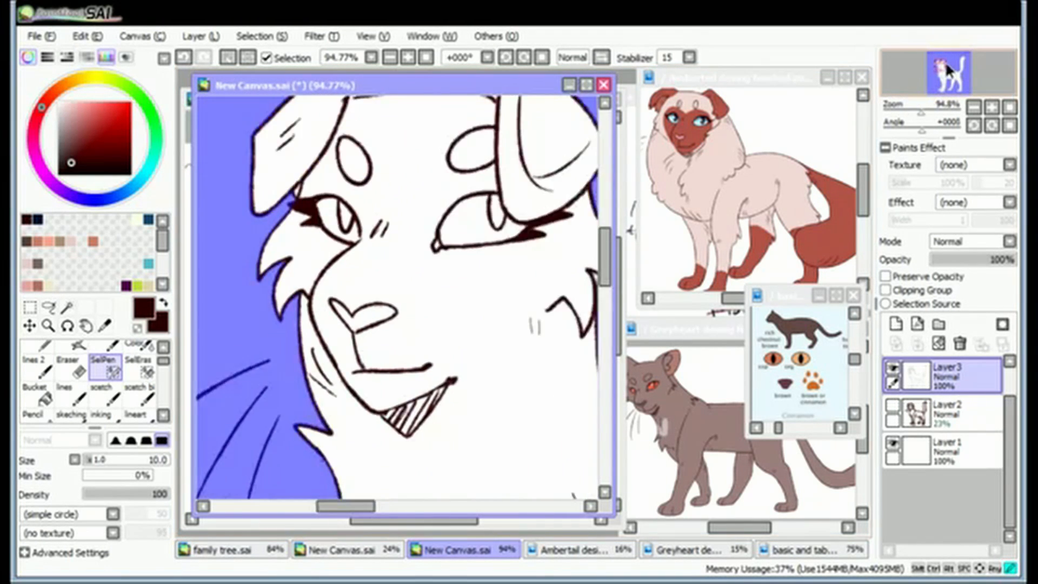
Bucket-fill the inverted selection beneath the lineart with dark chocolate brown
scroll("down", 3)
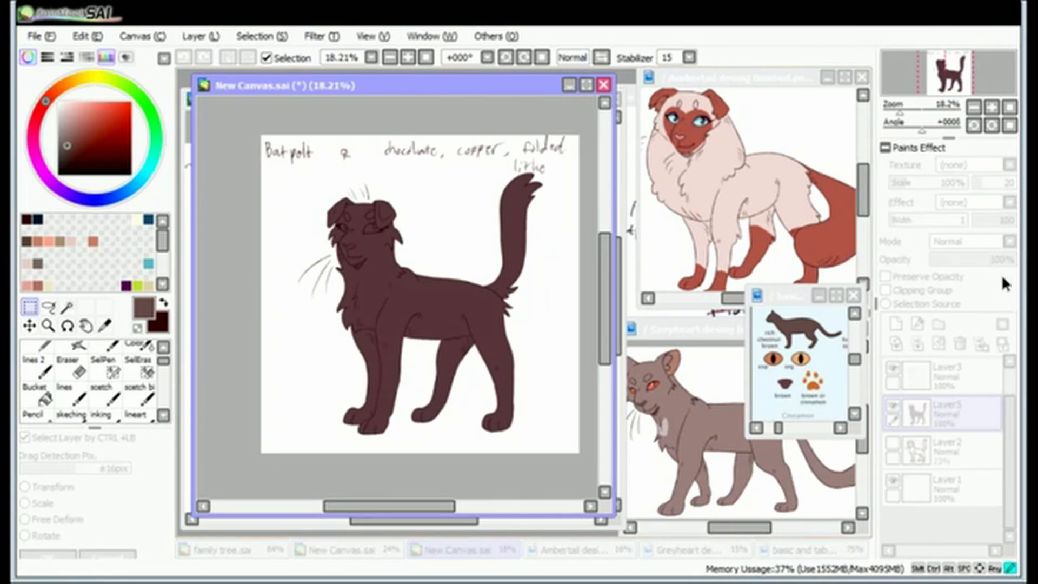
left_click(895, 324)
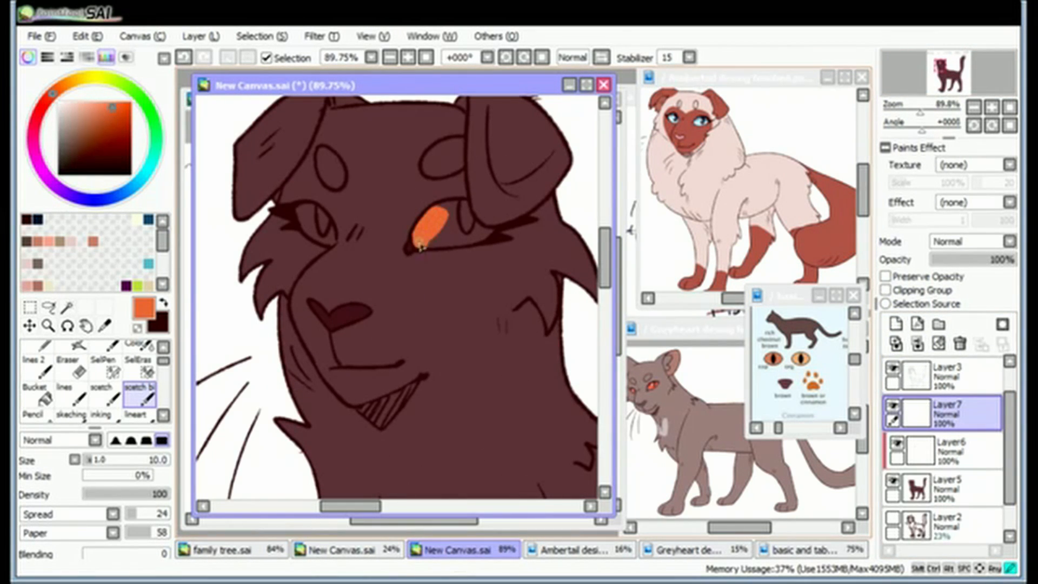
Paint orange irises into the eyes on a clipping layer, then reselect that layer
left_click(423, 225)
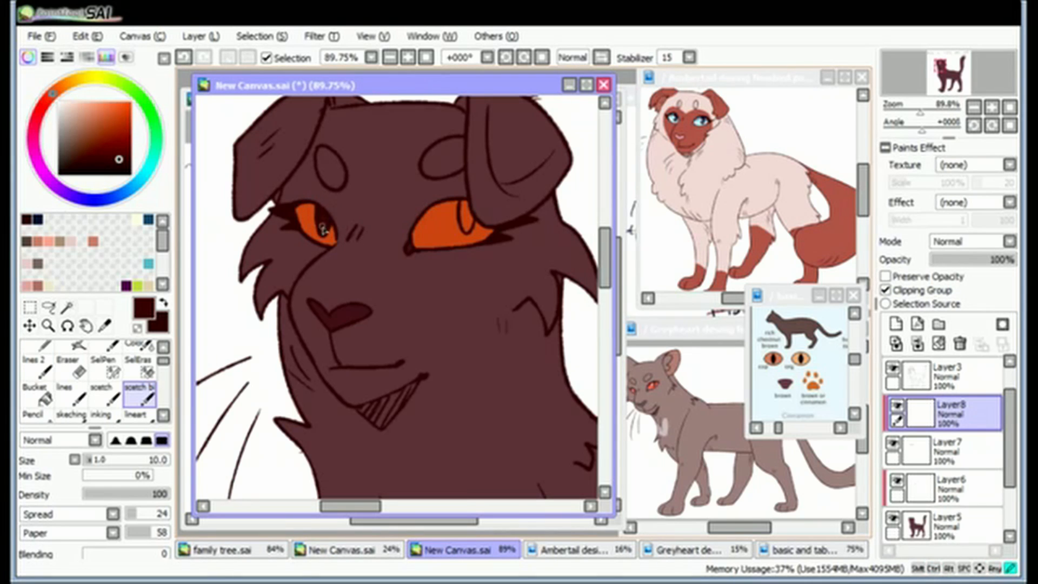
left_click(953, 447)
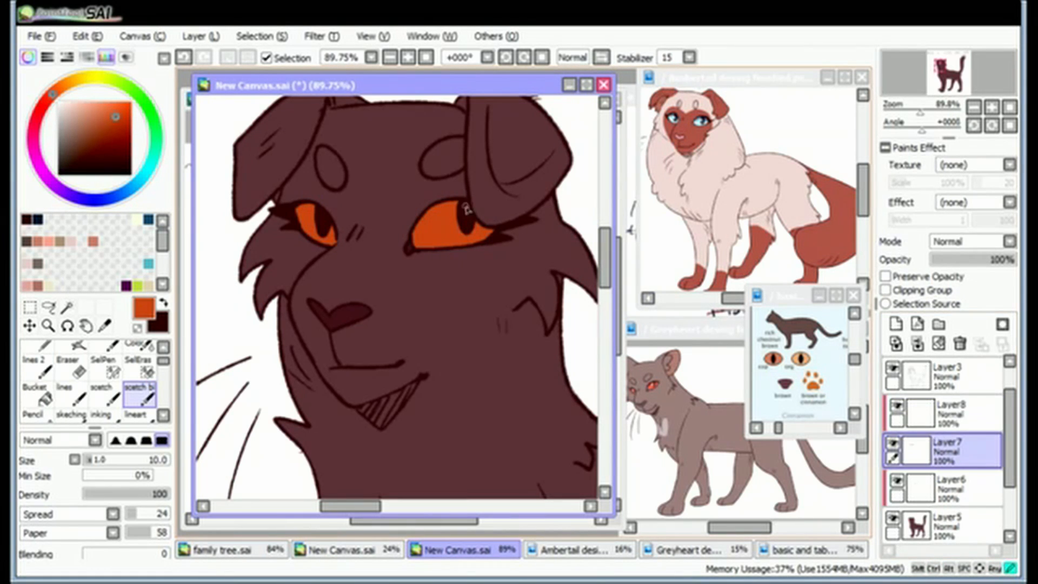